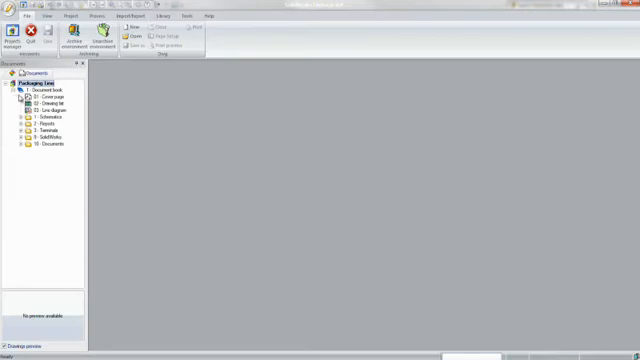
# Step: Expand the Packaging Line project's Schematics and Reports folders, then open the next project item
pyautogui.click(26, 116)
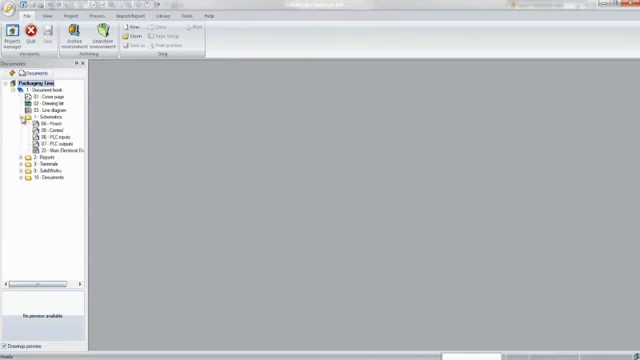
pyautogui.click(24, 157)
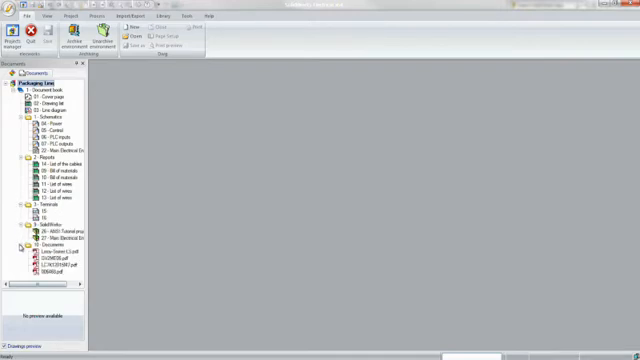
pyautogui.doubleClick(42, 101)
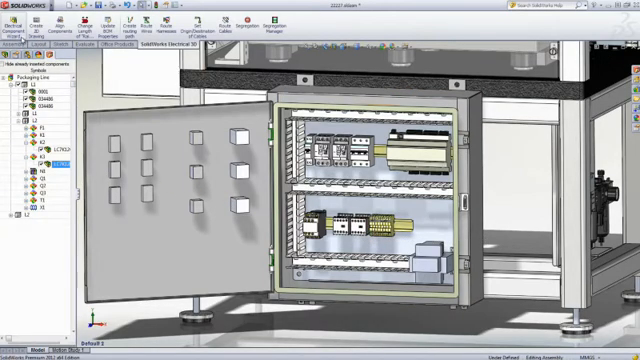
# Step: Start Align Components and select the contactors on the lower DIN rail for even spacing
pyautogui.click(79, 18)
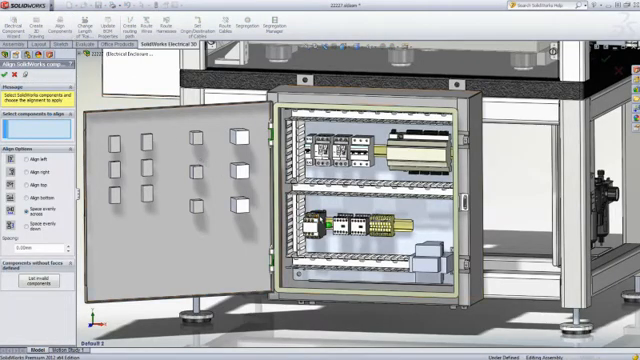
pyautogui.click(330, 222)
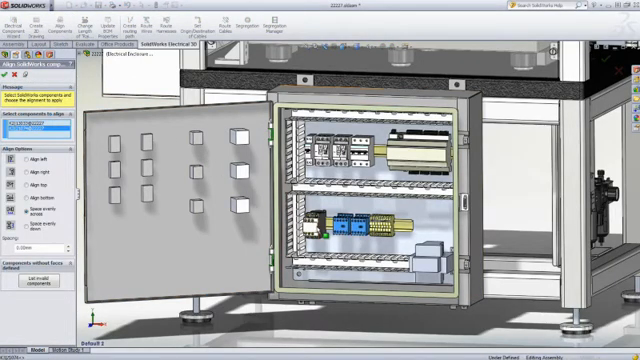